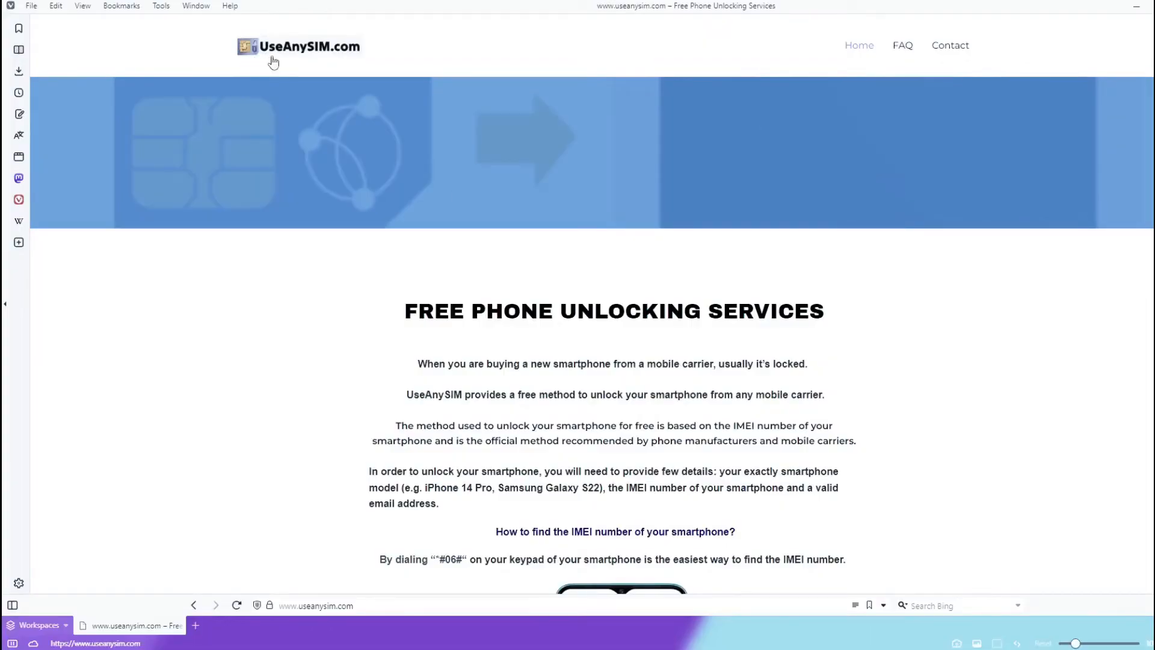
{"action": "scroll", "scroll_direction": "down", "scroll_amount": 3}
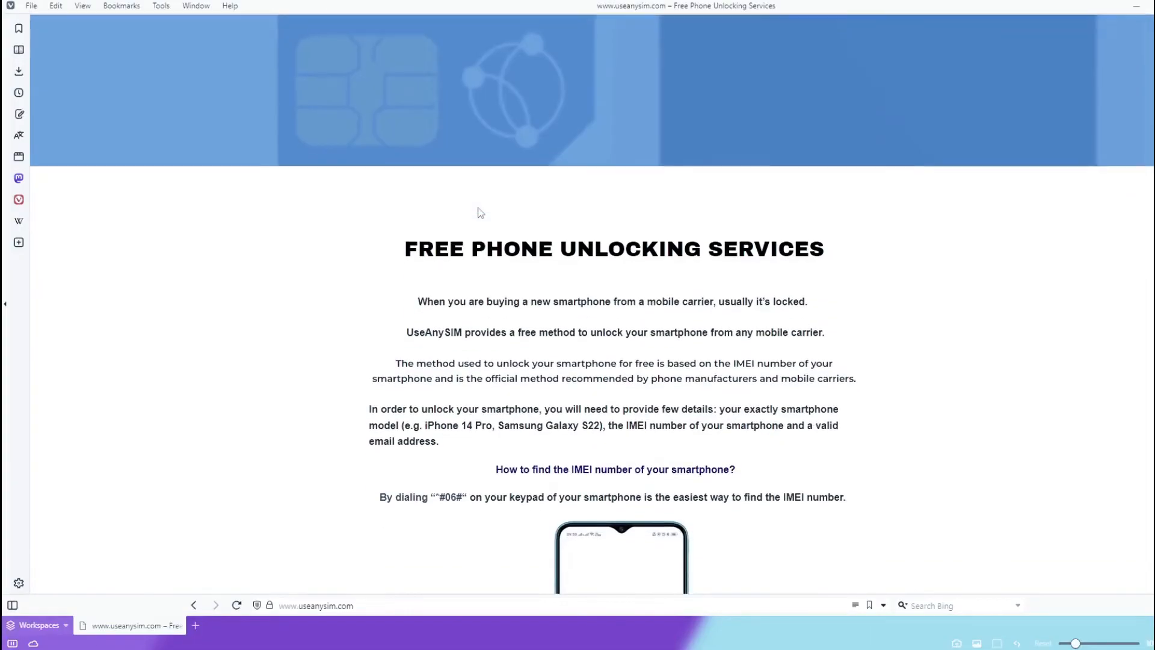
{"action": "scroll", "scroll_direction": "down", "scroll_amount": 3}
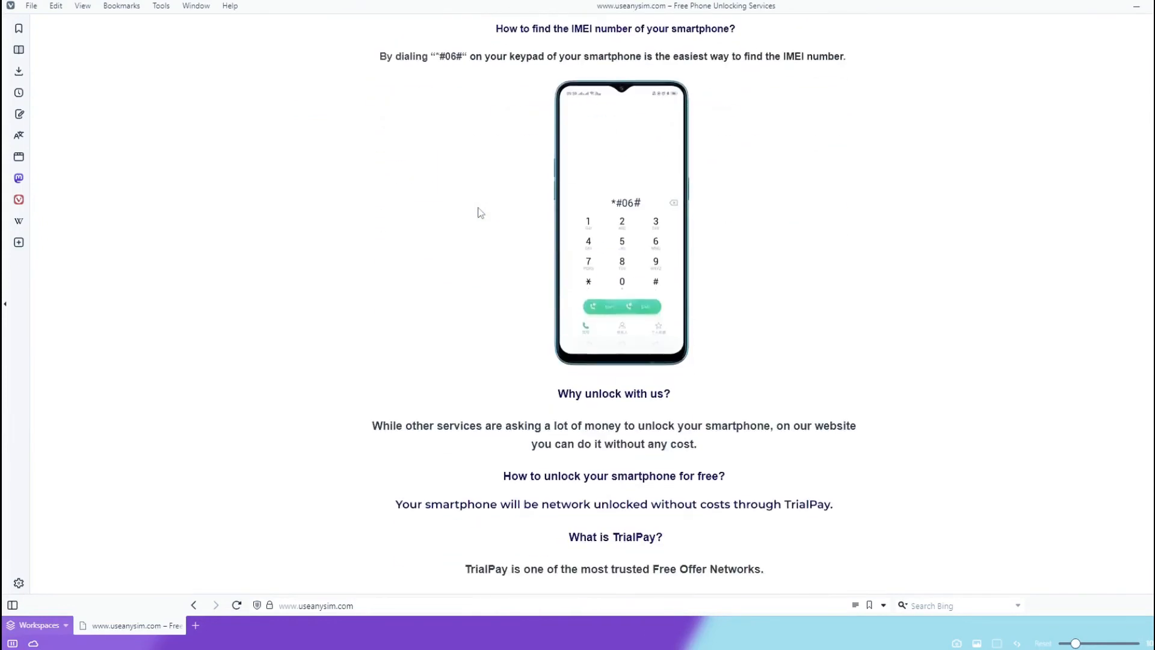
{"action": "scroll", "scroll_direction": "down", "scroll_amount": 3}
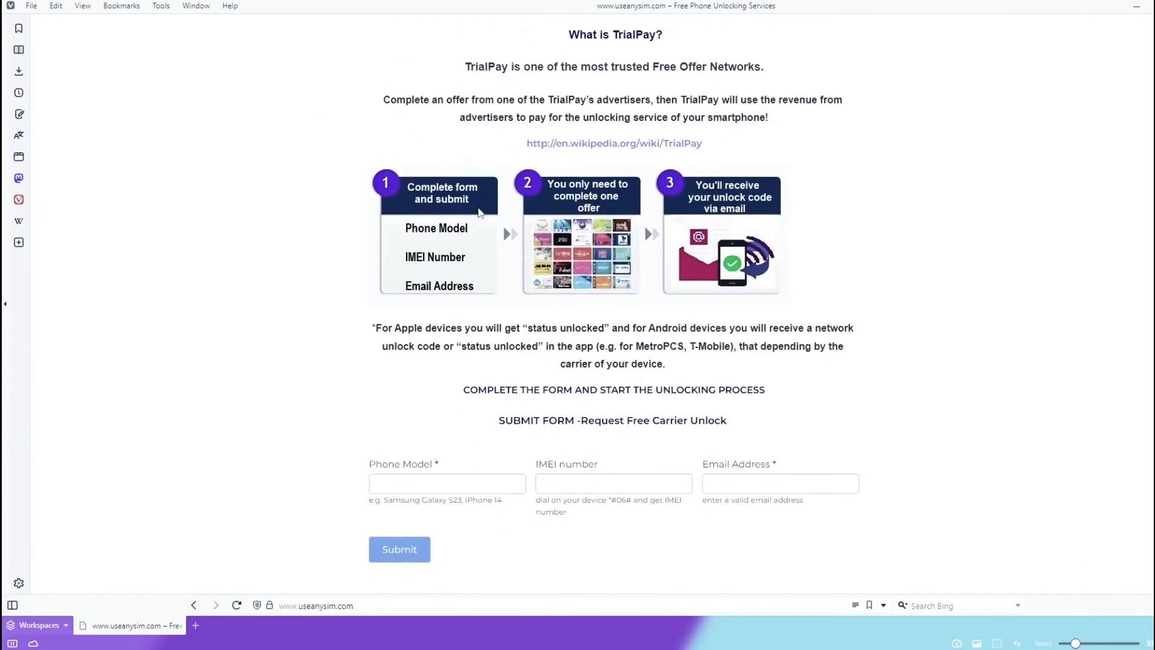